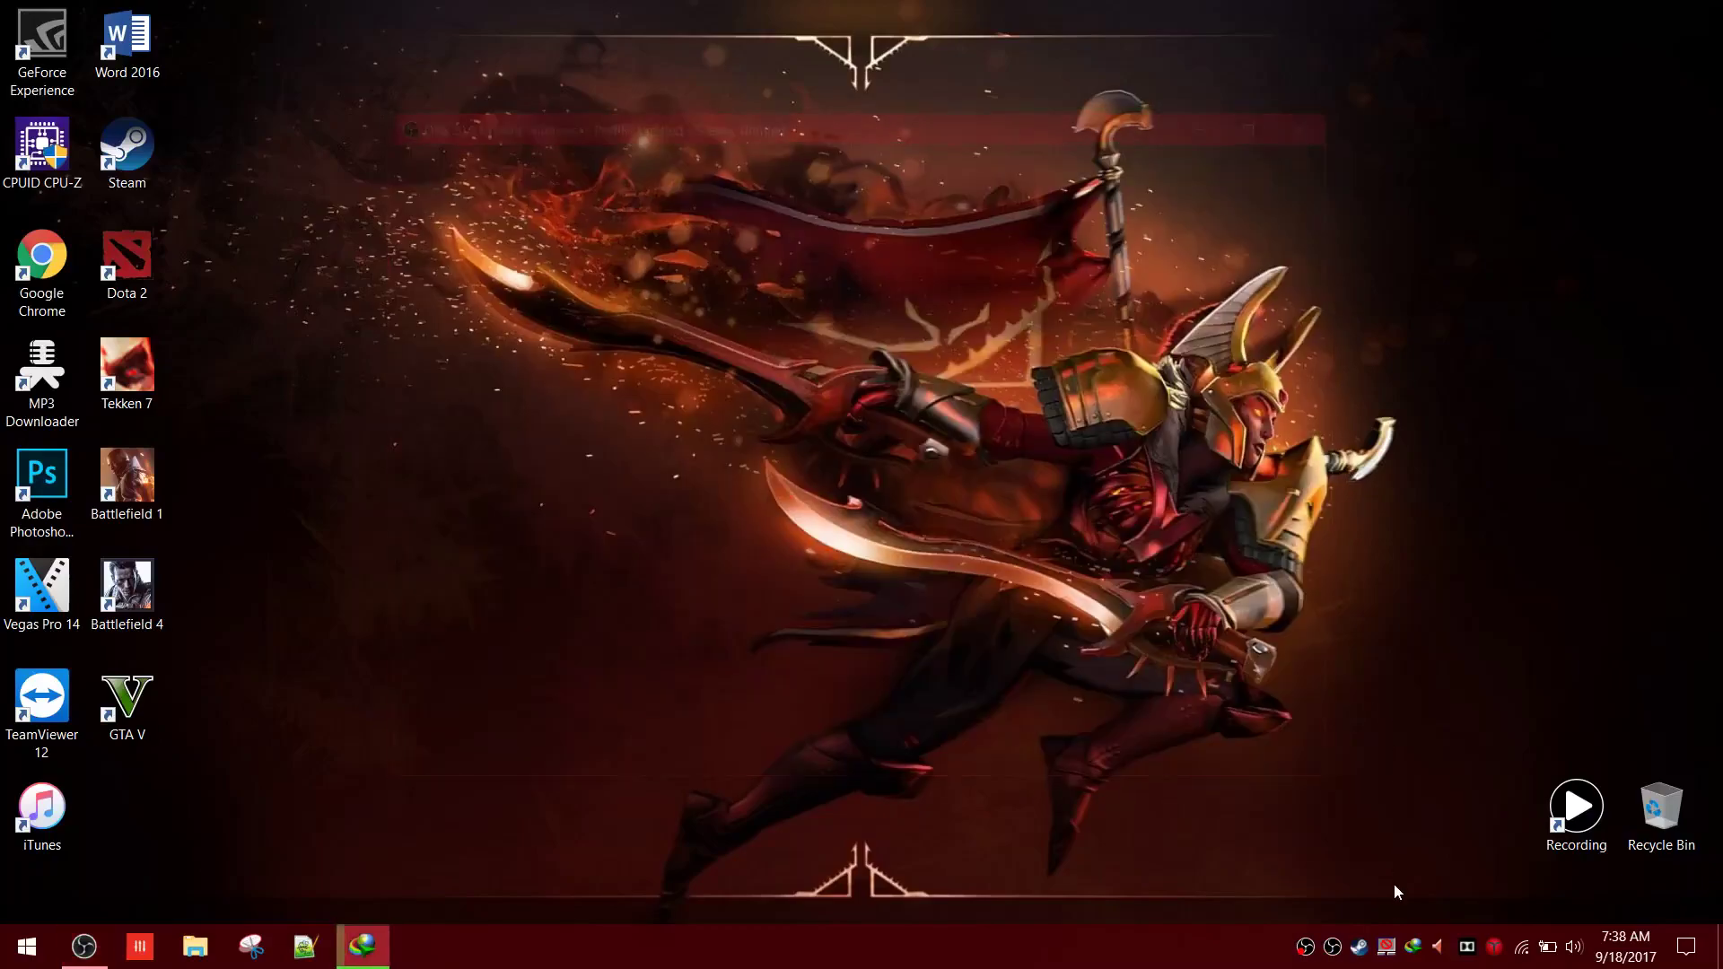
- Launch OBS to see the black Display Capture preview, then right-click the desktop
click(84, 945)
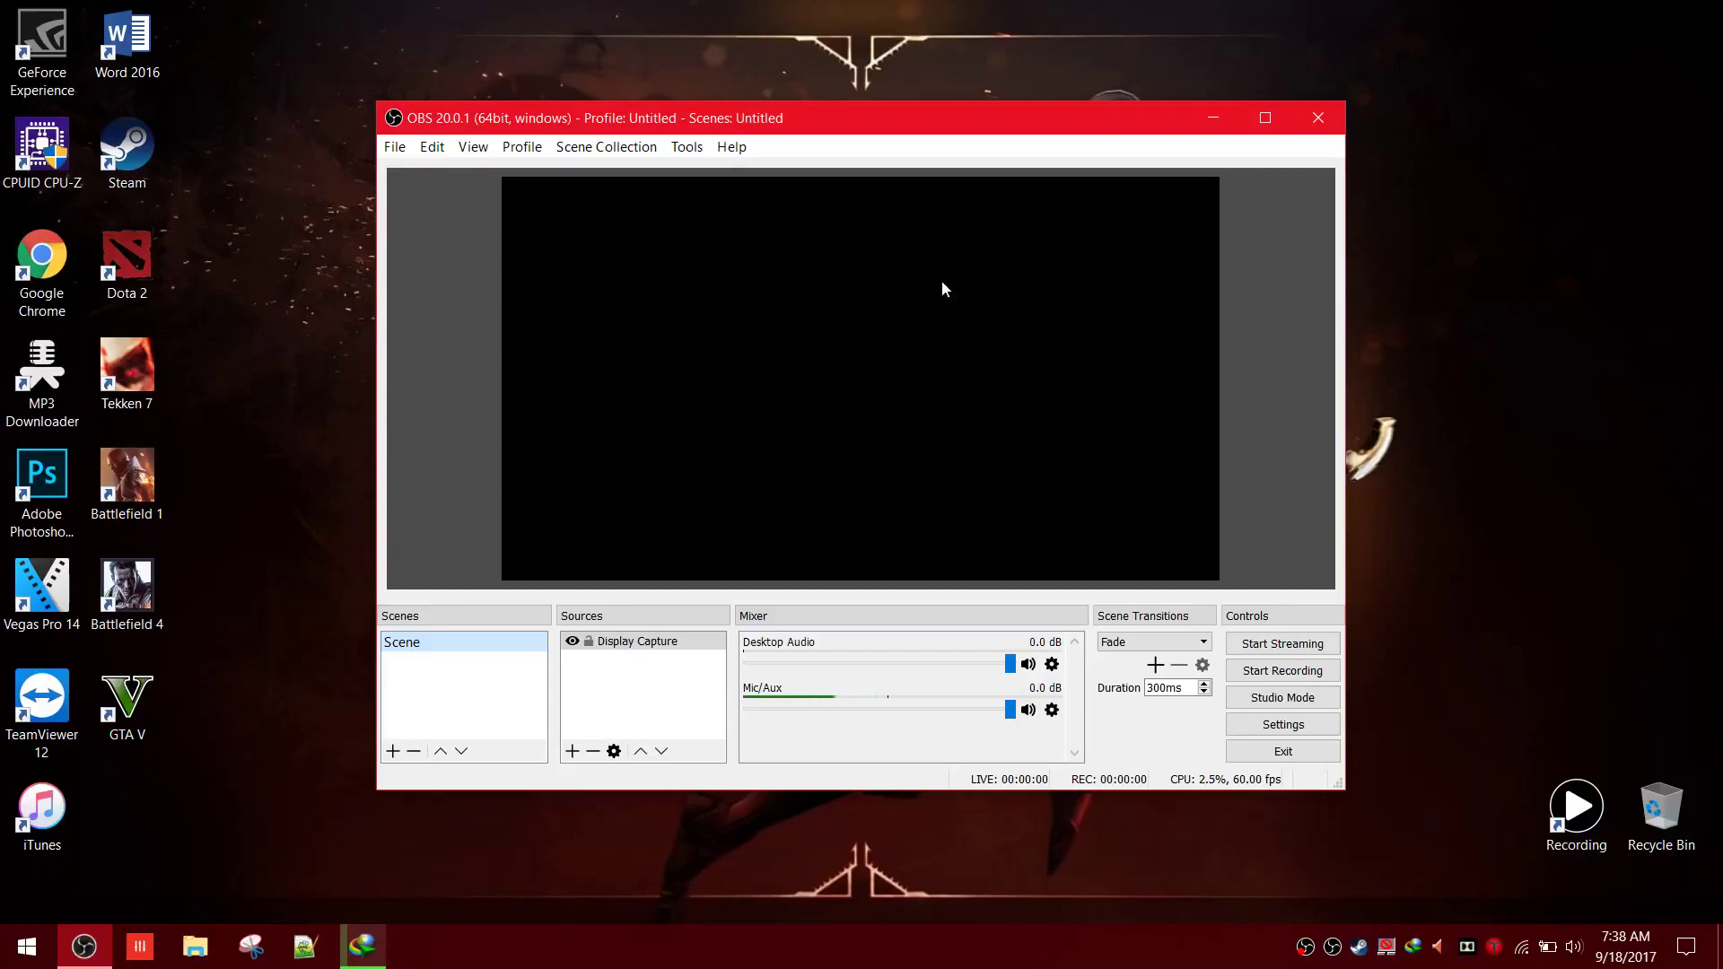
mouse_move(263, 152)
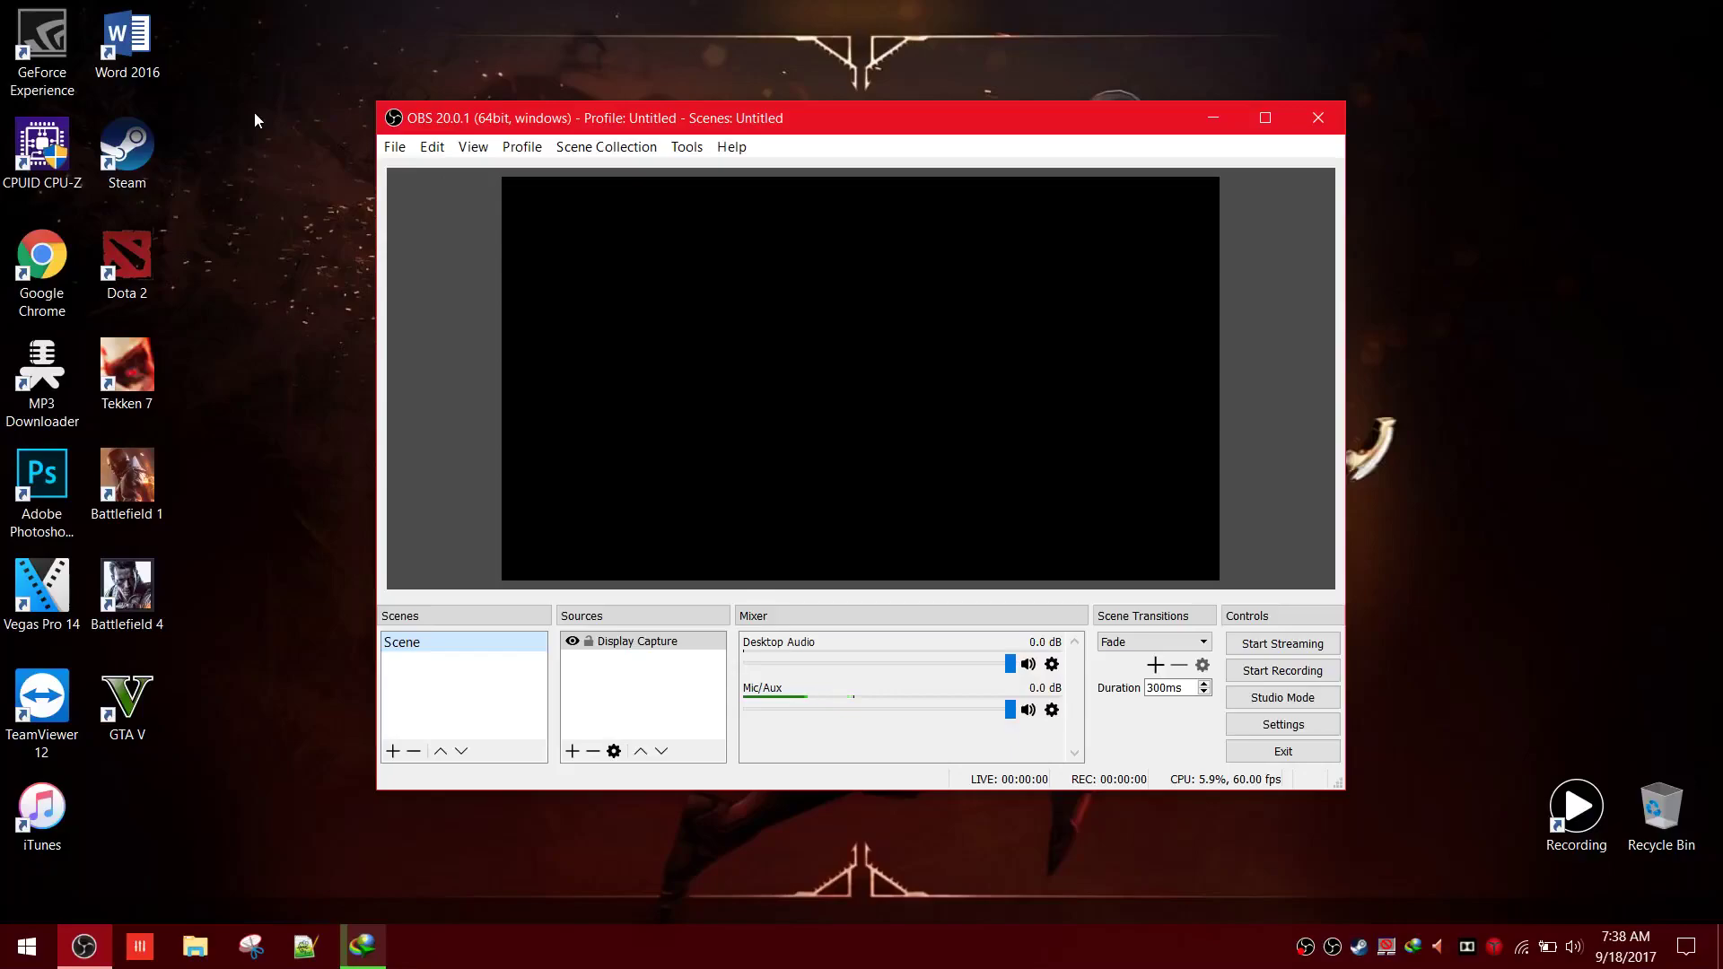
right_click(255, 121)
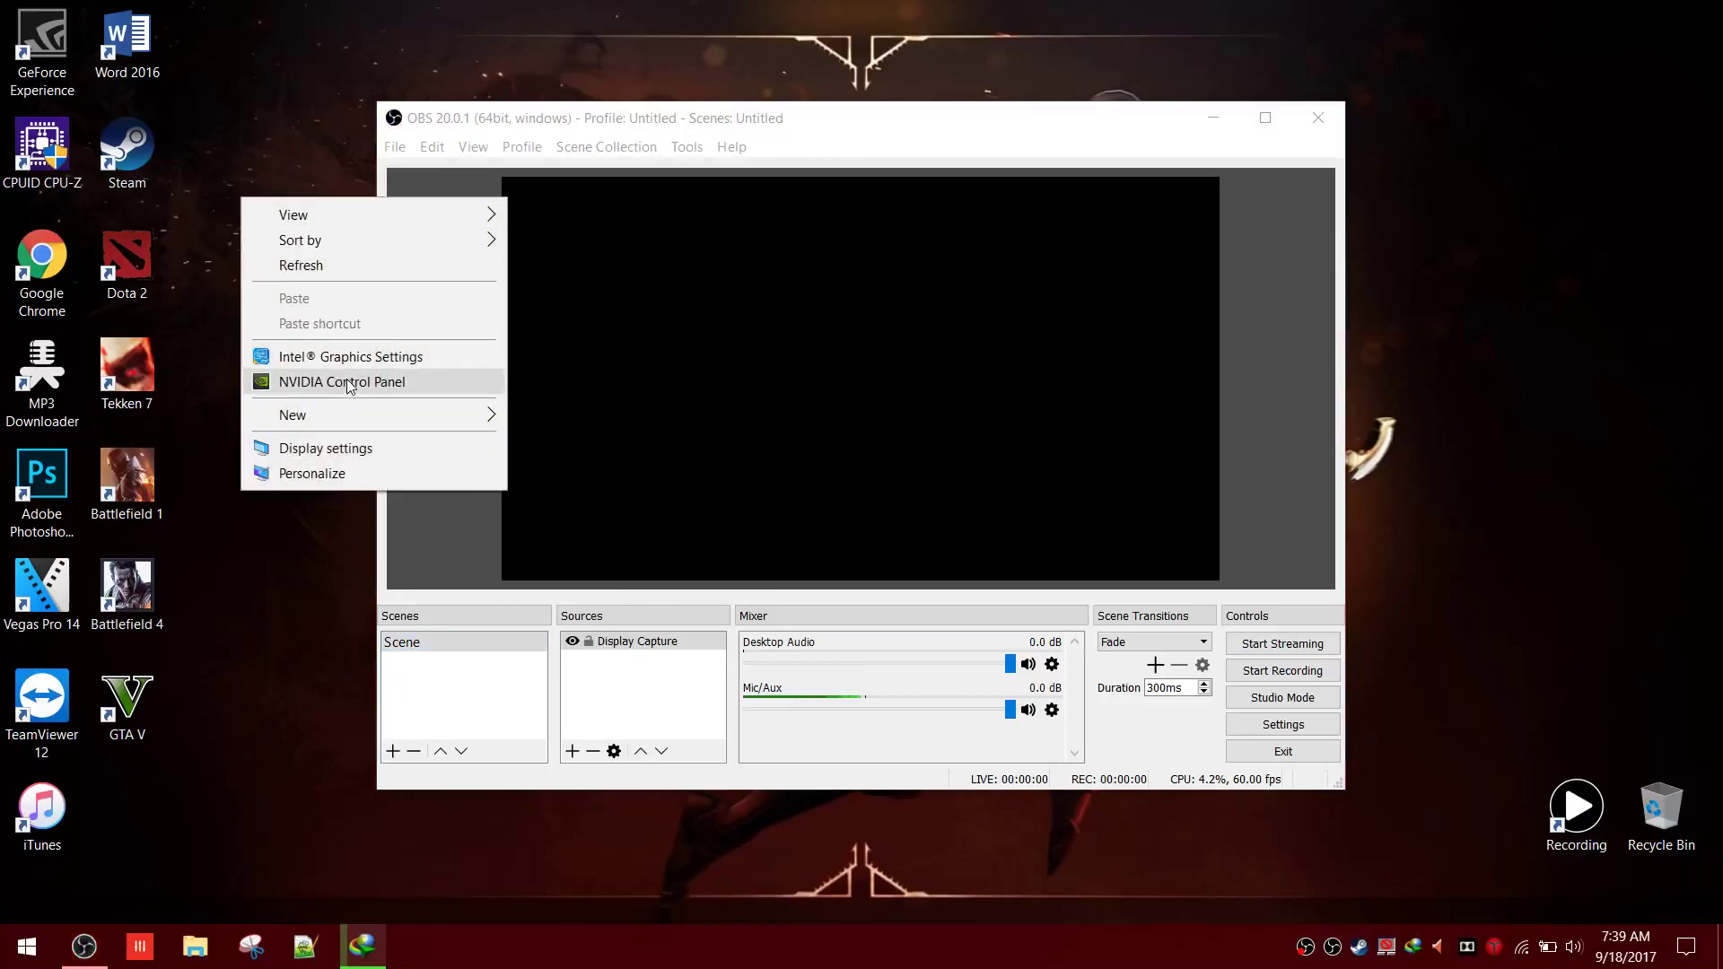
- Set the global preferred graphics processor to Auto-select in NVIDIA Control Panel, then close it
click(342, 381)
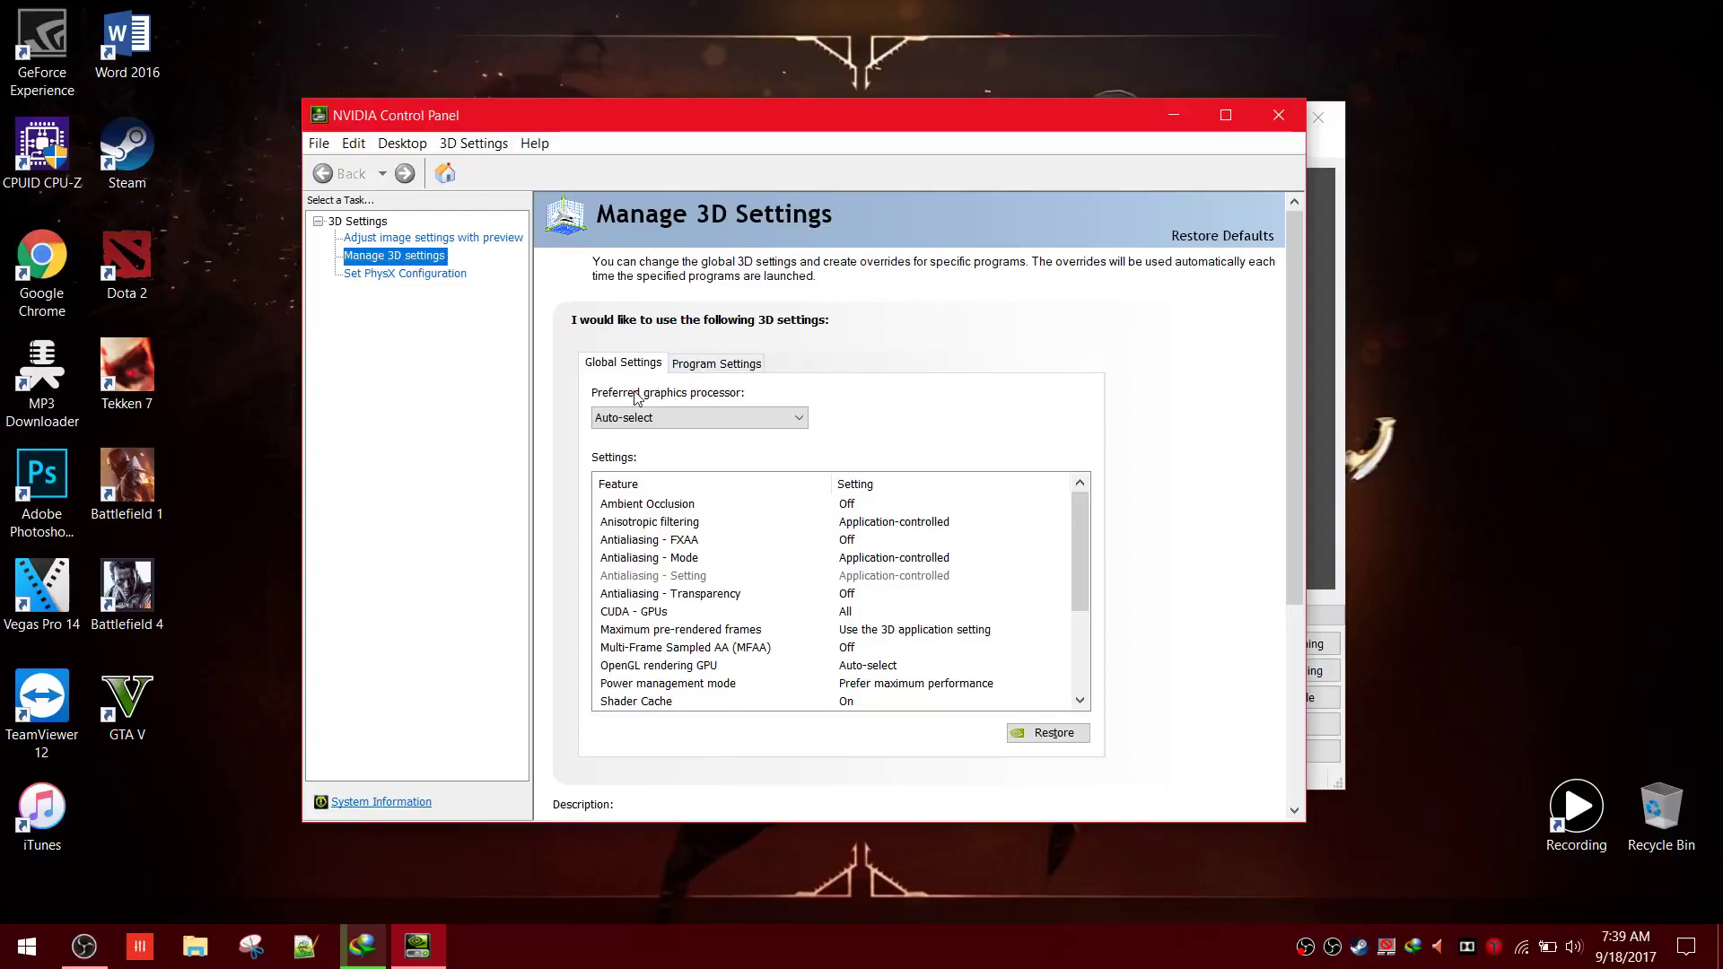
mouse_move(842, 410)
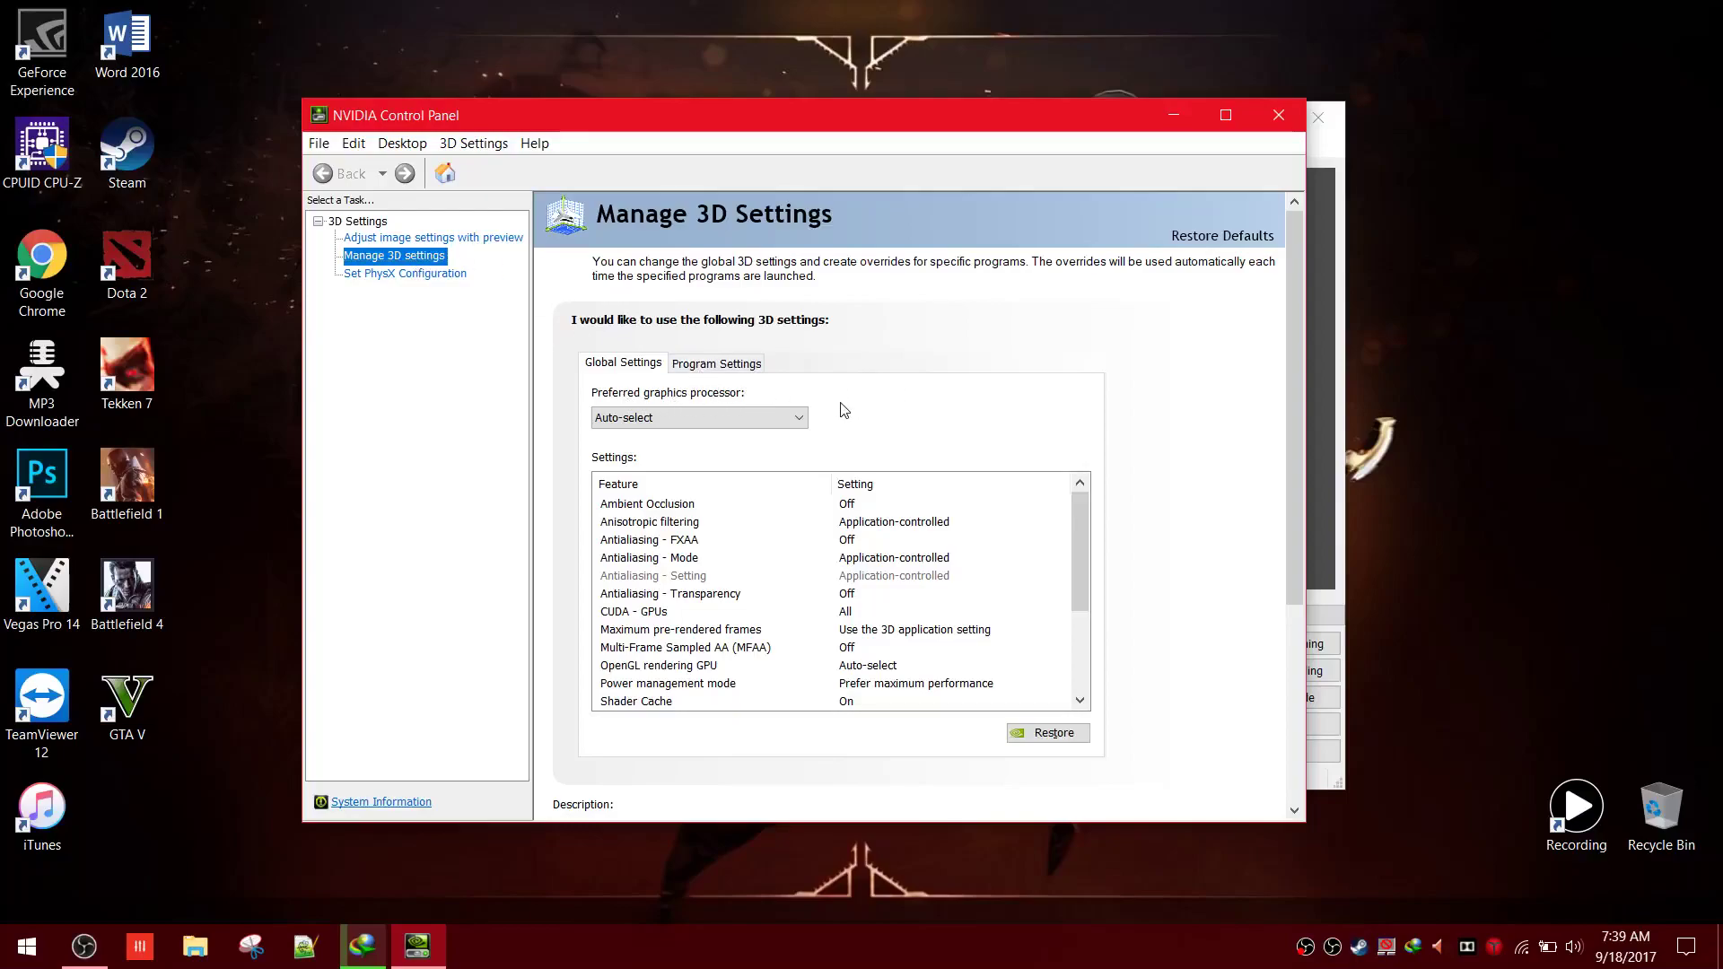
click(699, 417)
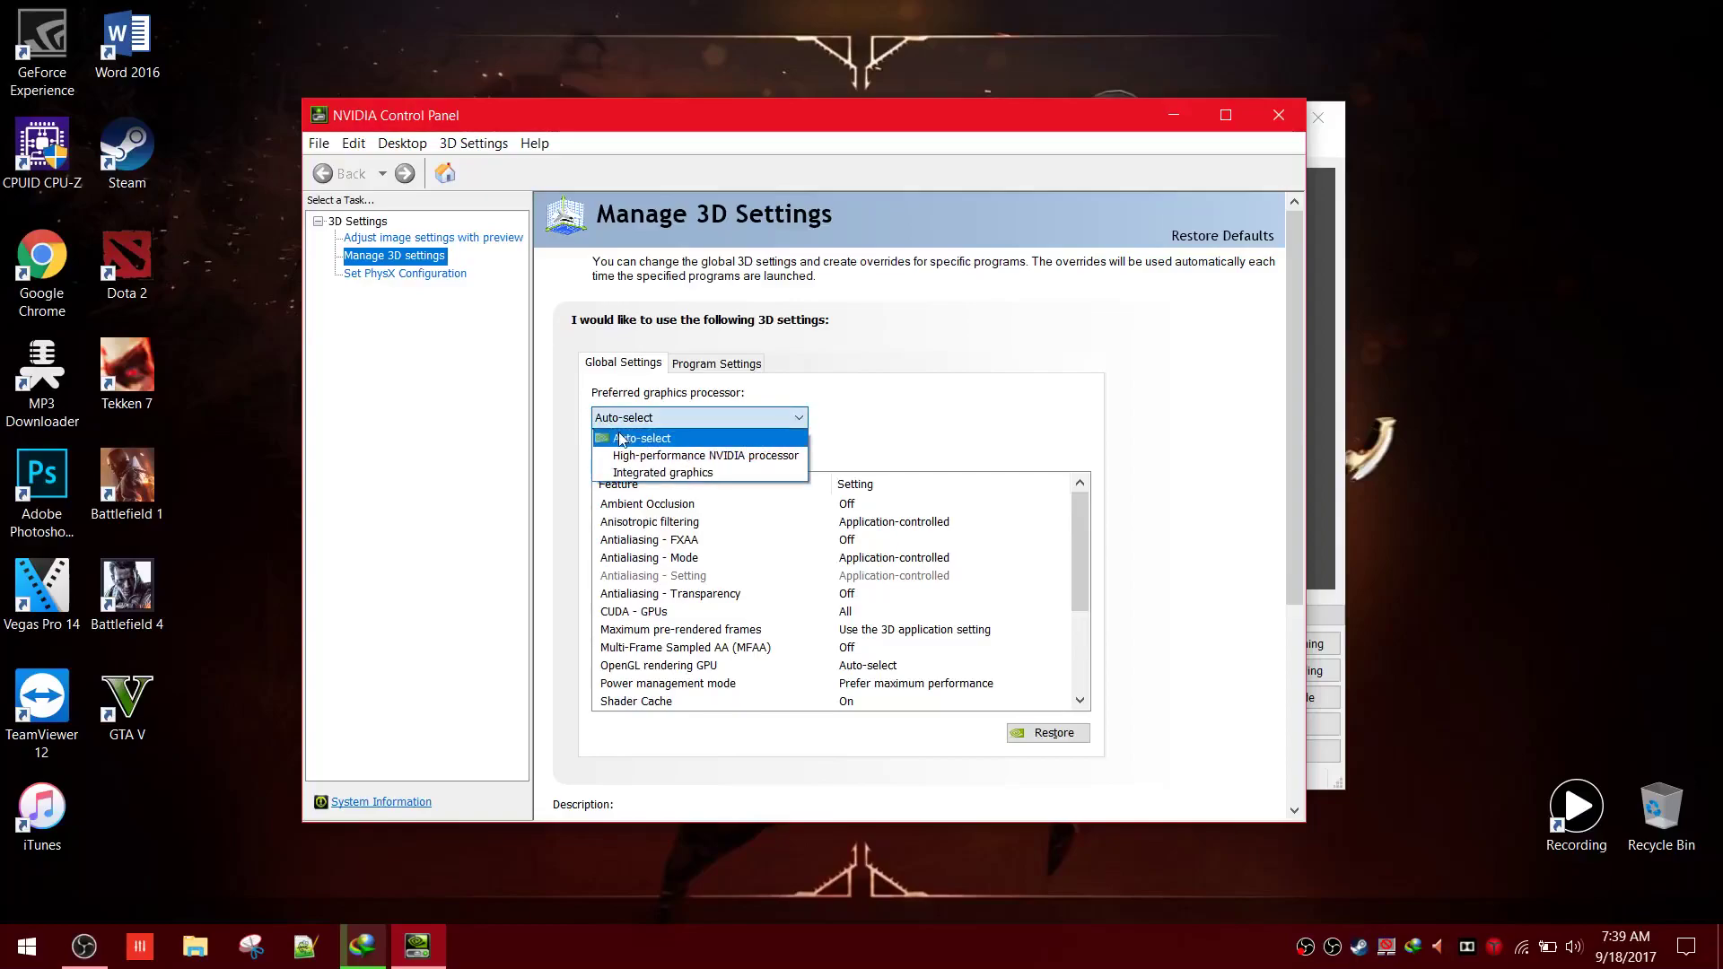
mouse_move(704, 455)
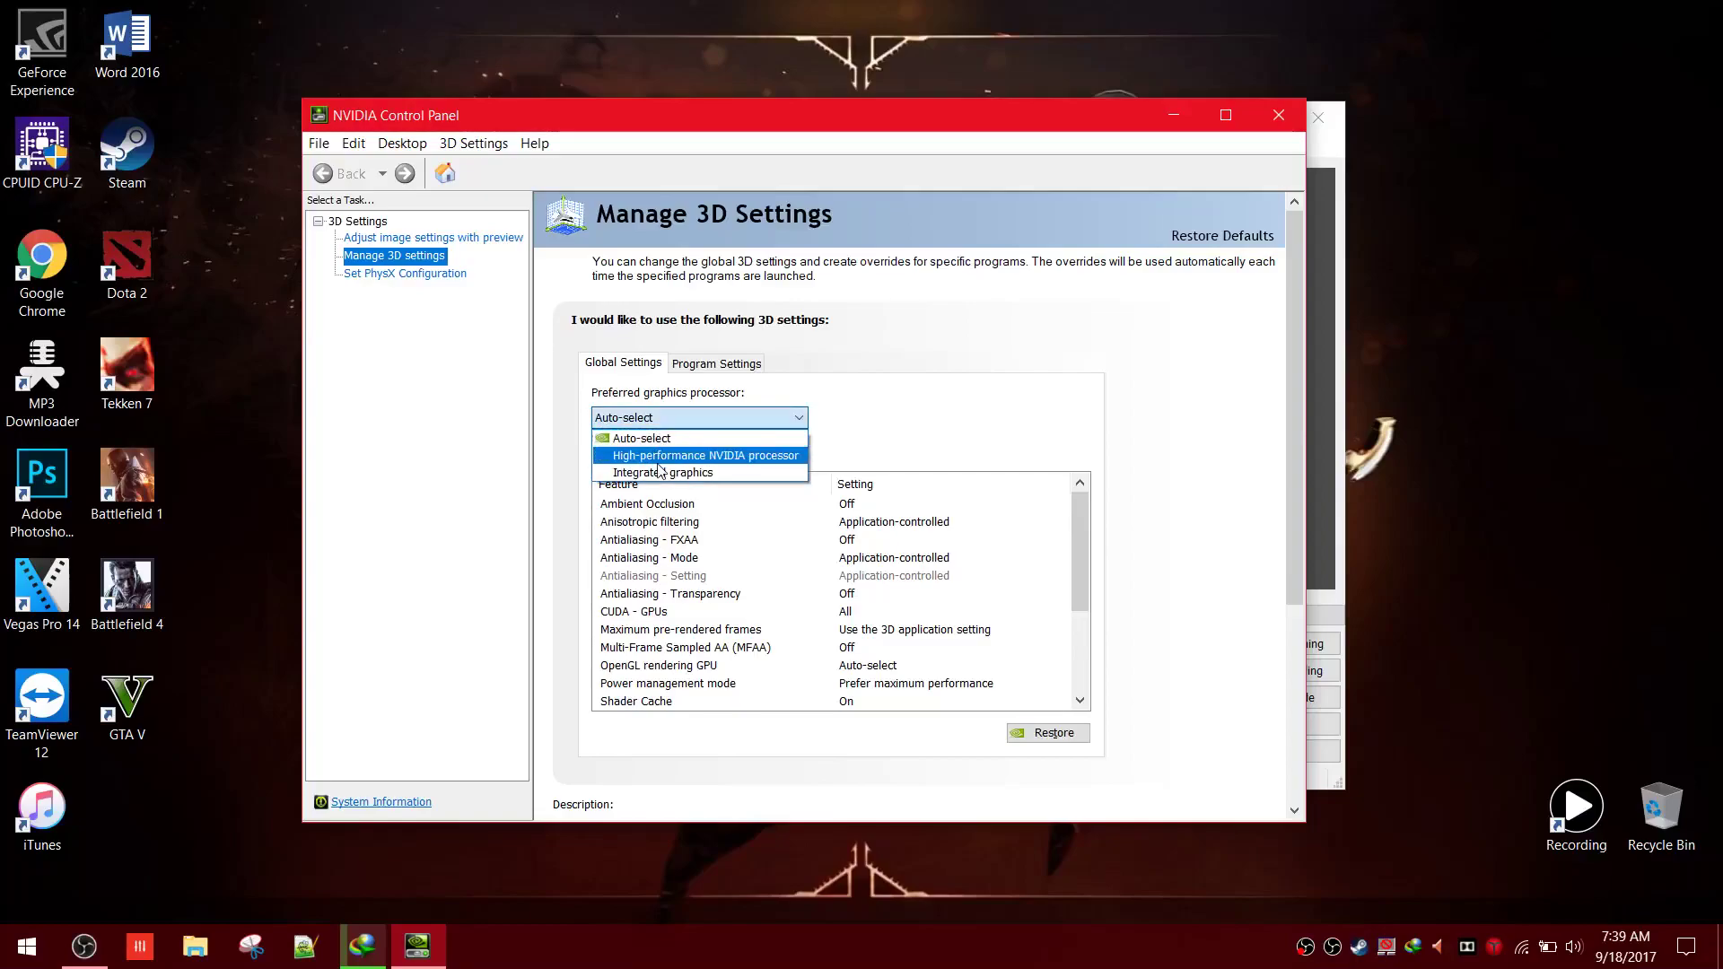
mouse_move(664, 471)
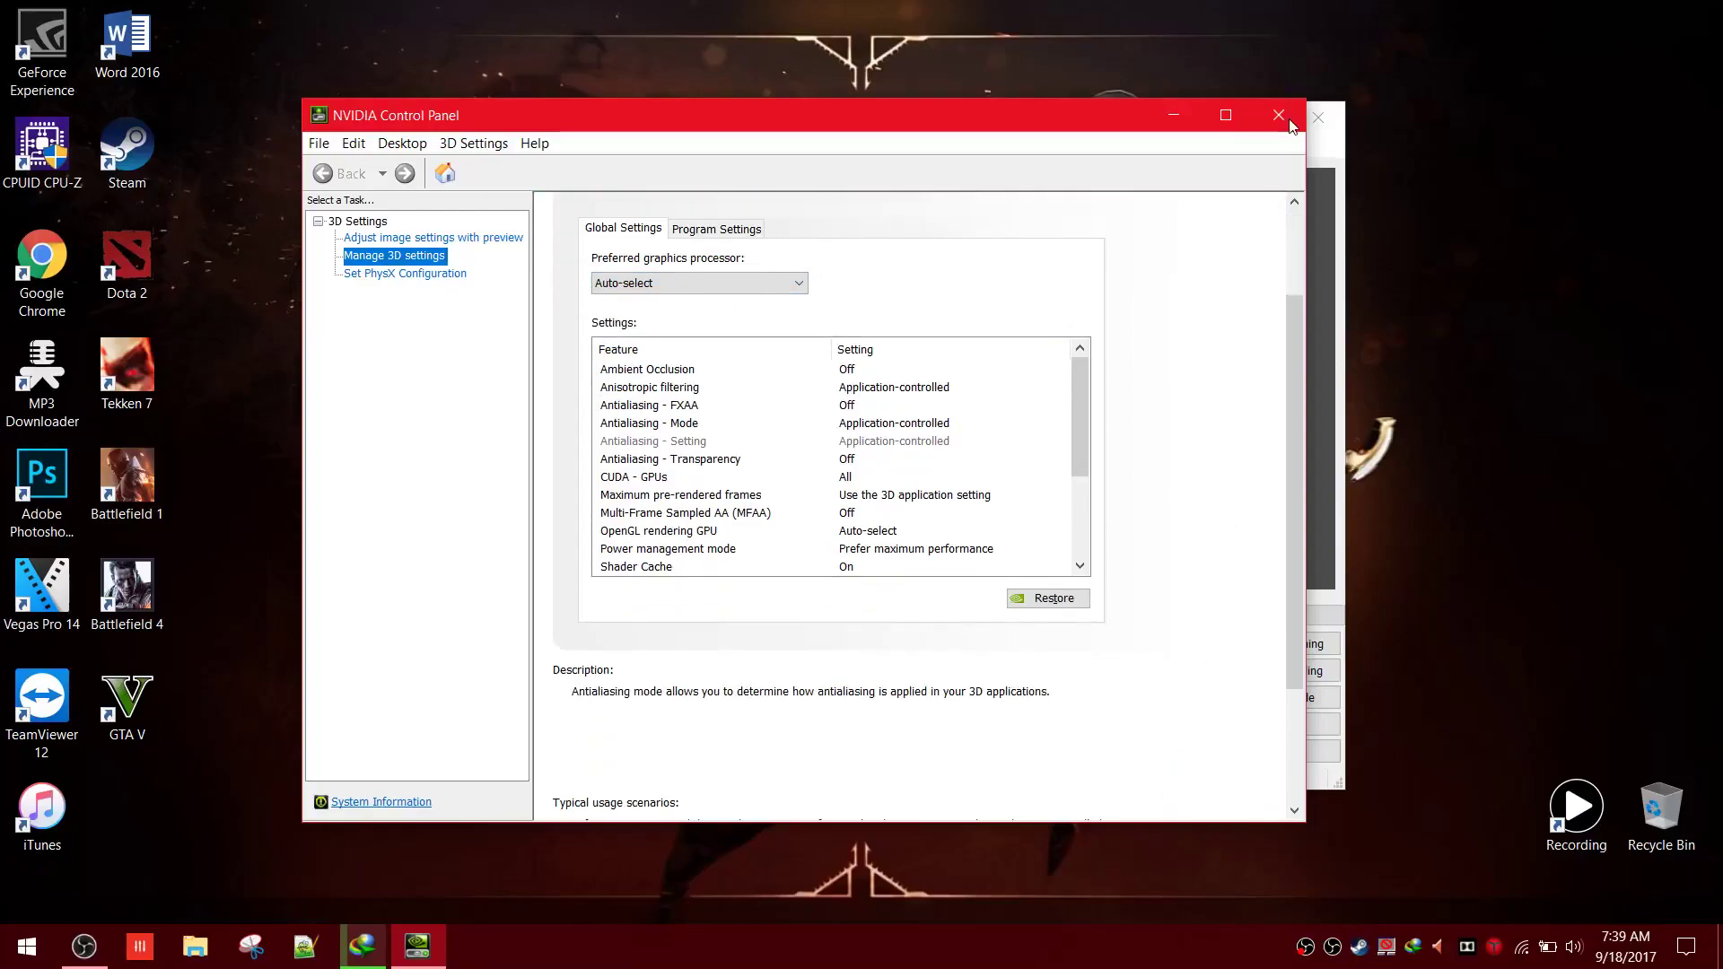
click(1277, 114)
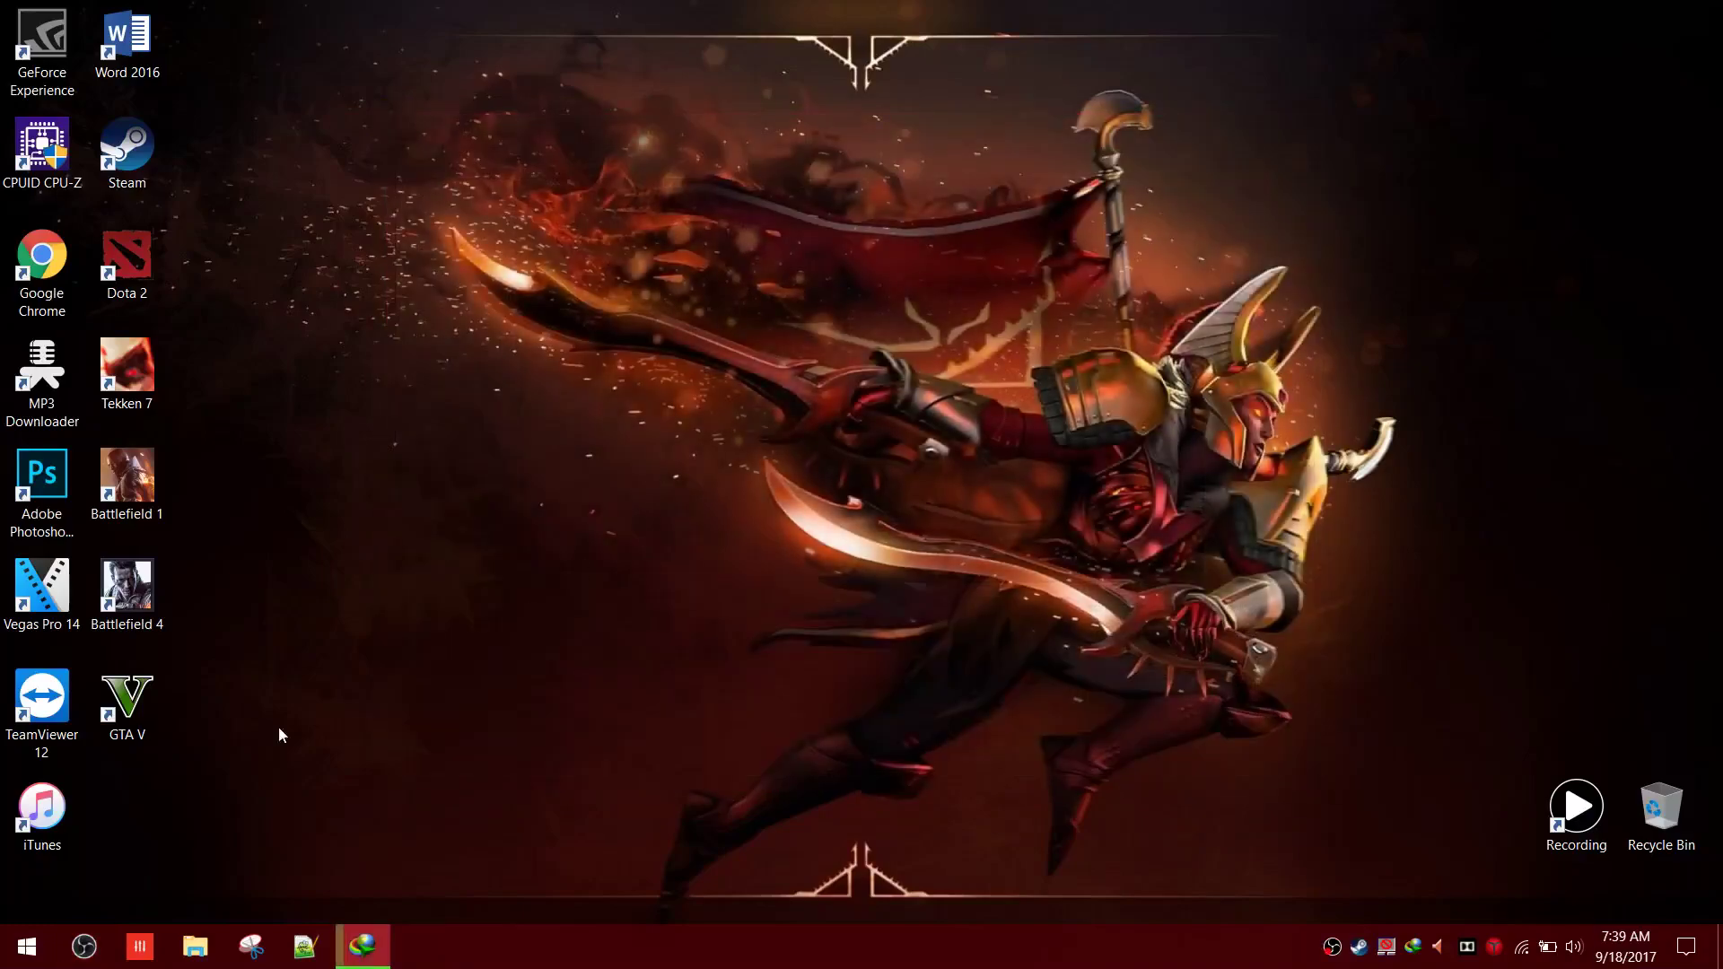
- Relaunch OBS past the 'already running' warning with Launch Anyway
click(83, 945)
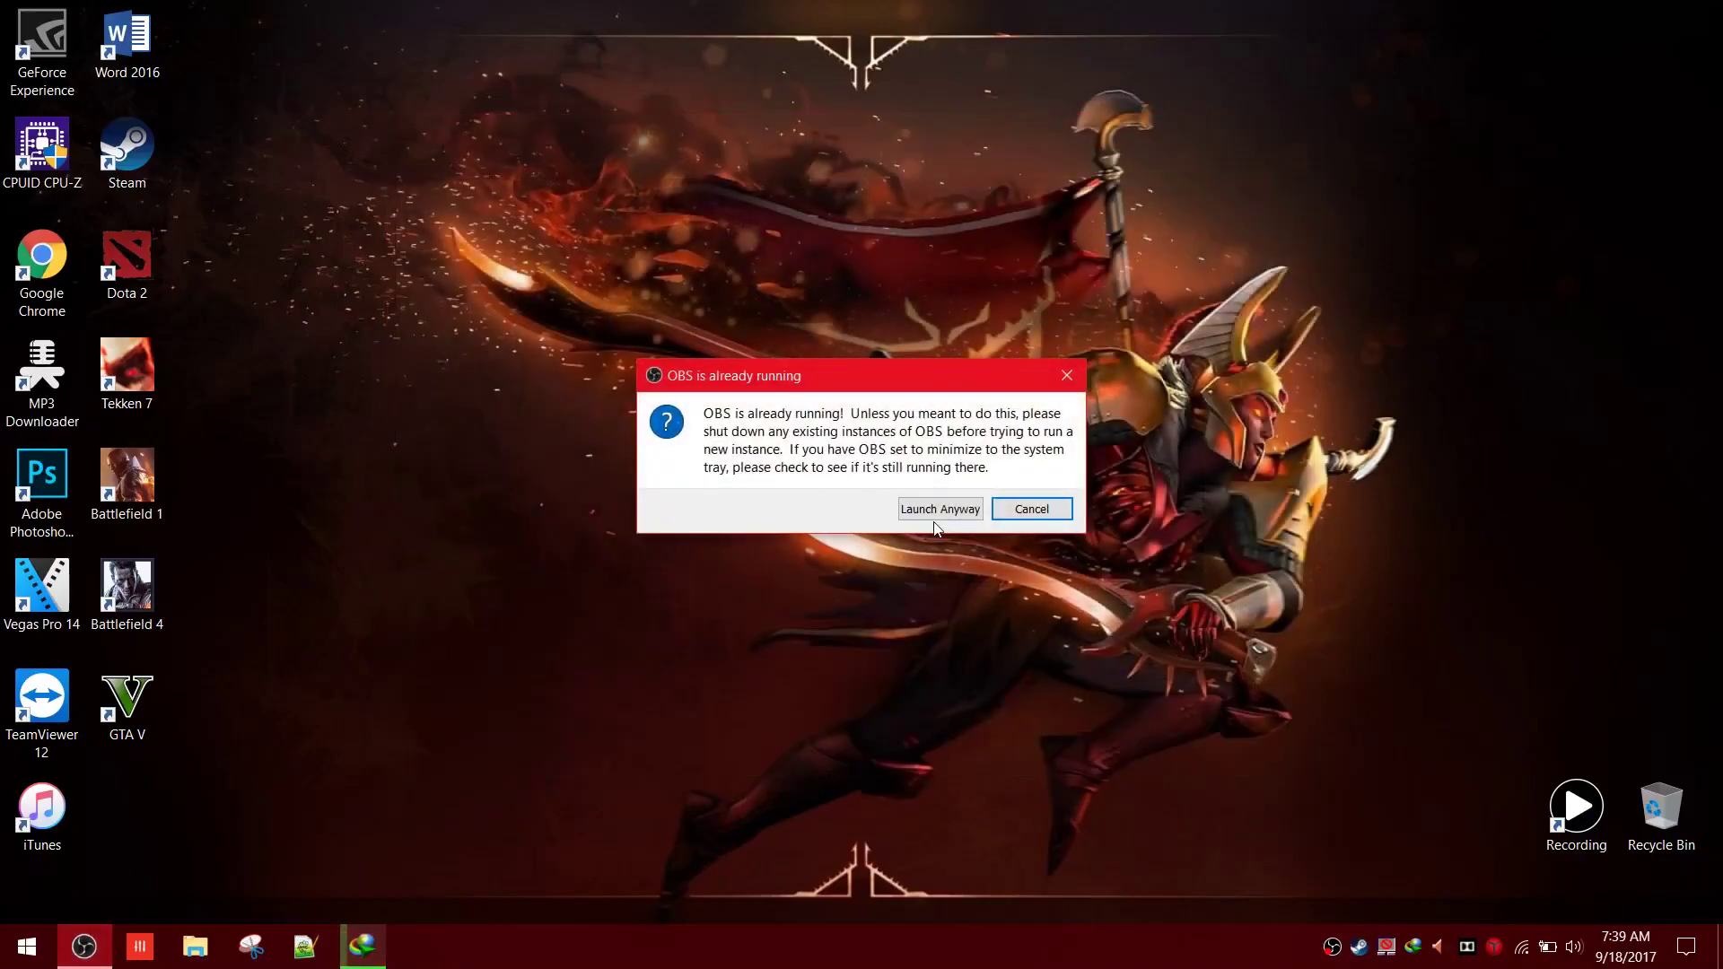
click(939, 508)
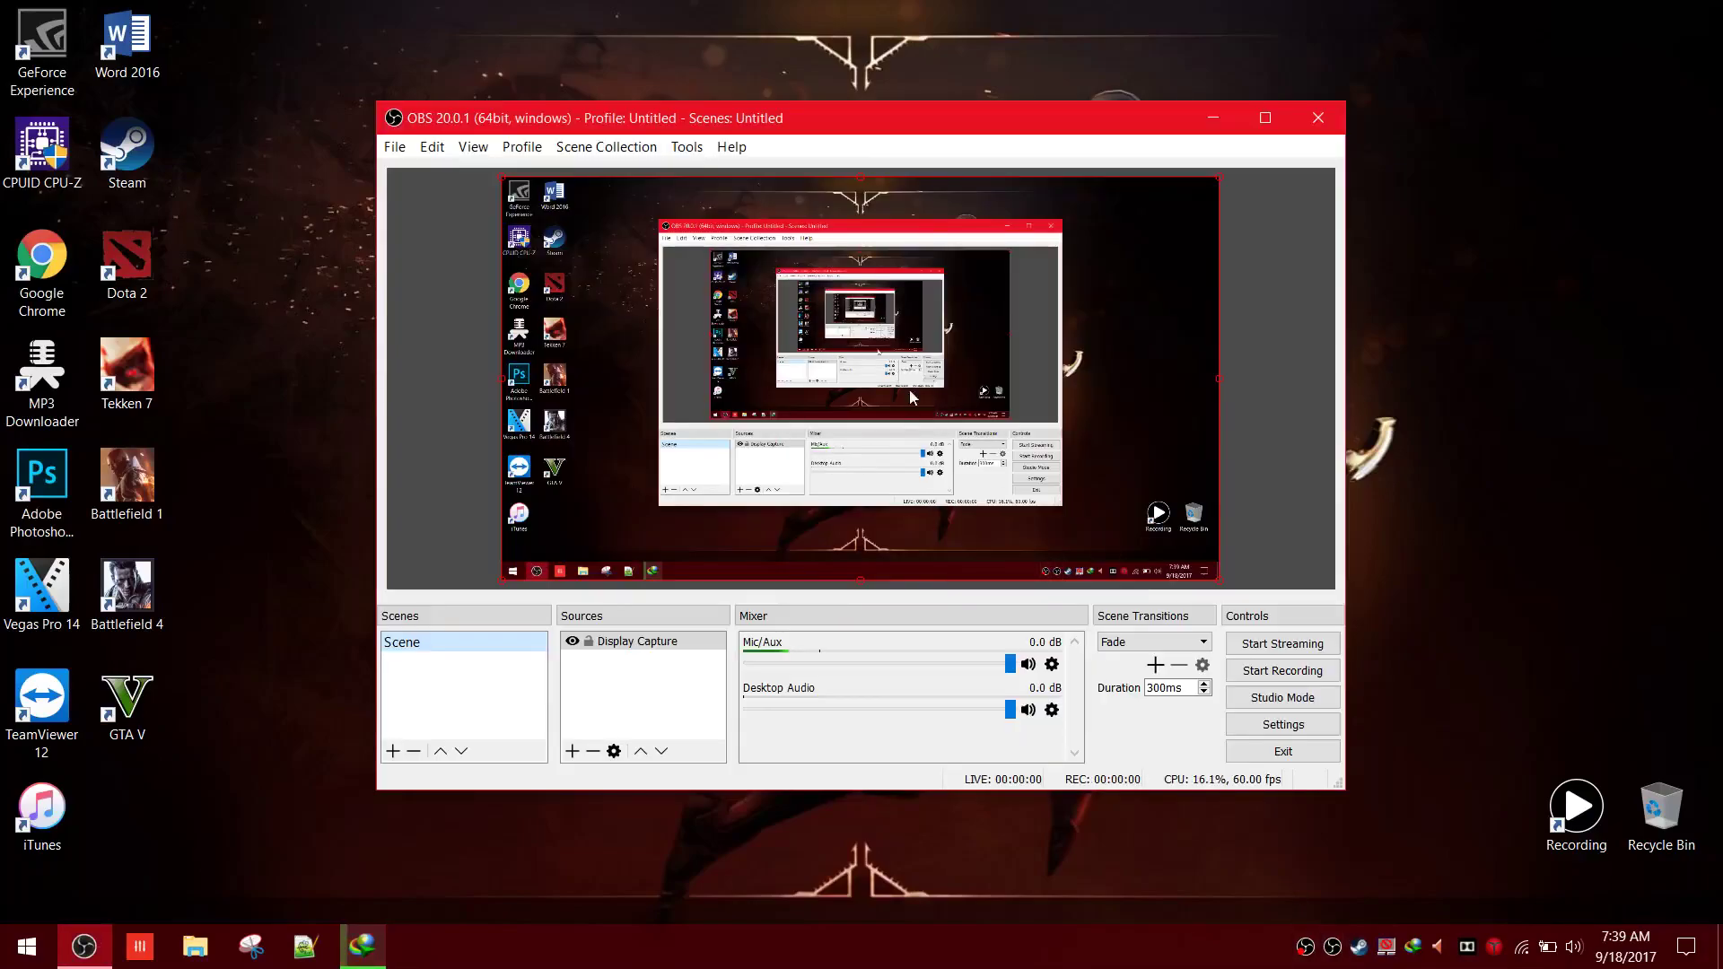
mouse_move(317, 432)
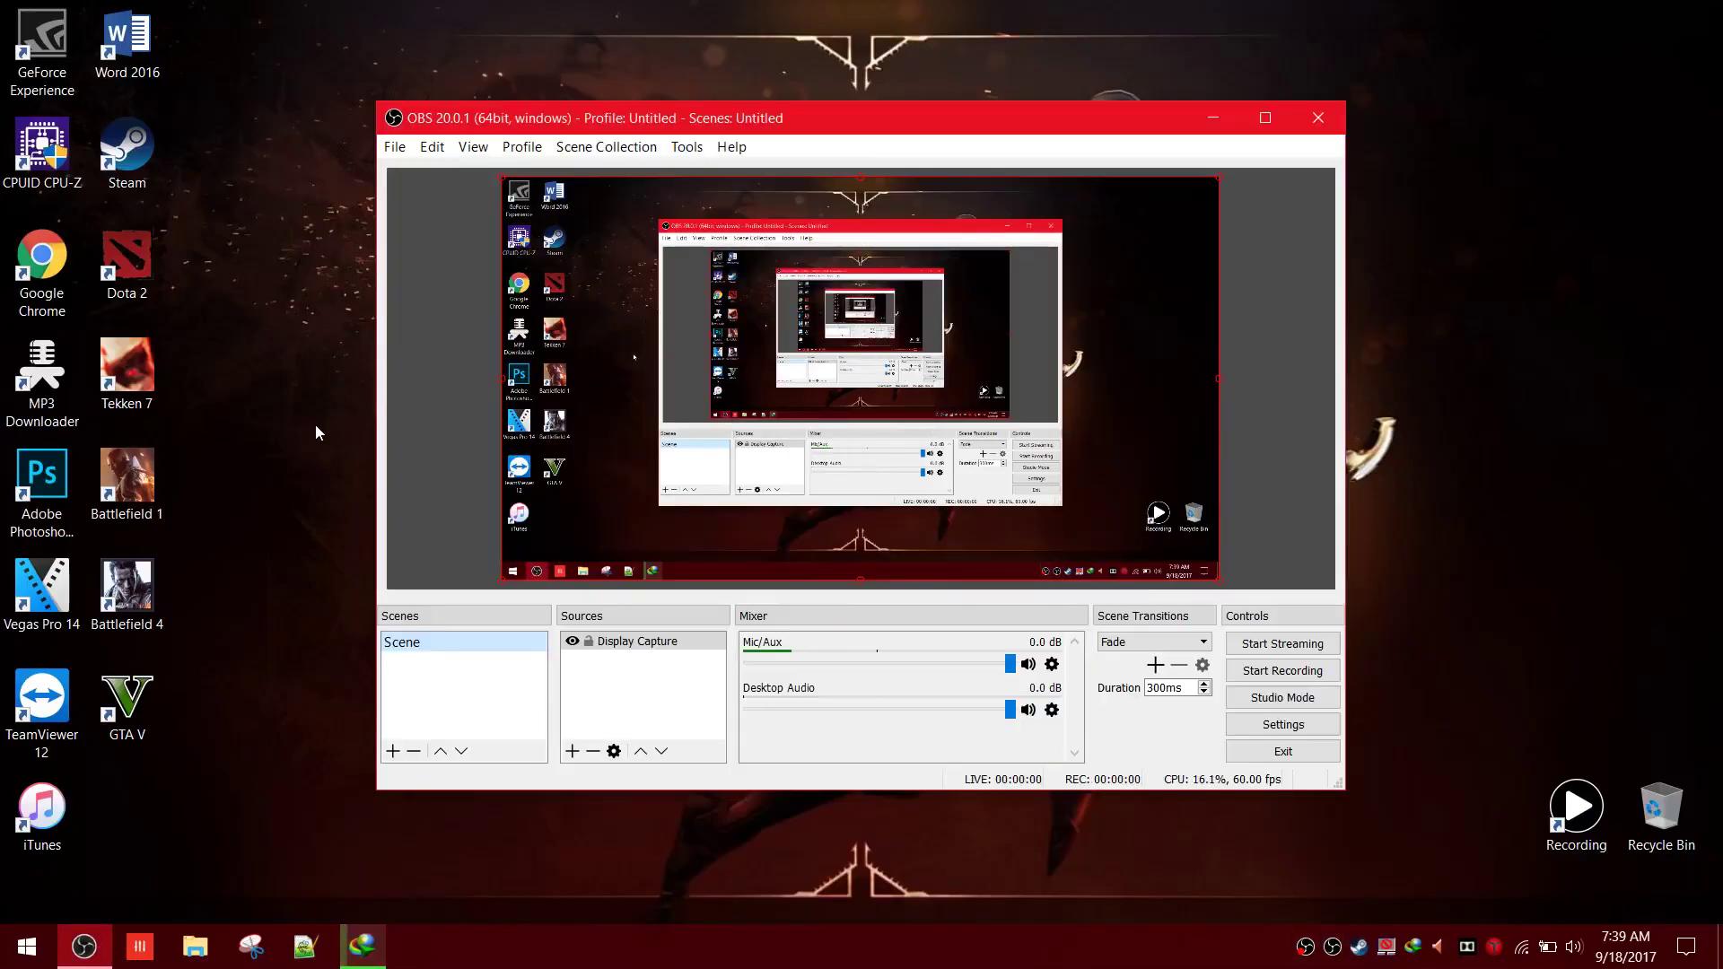